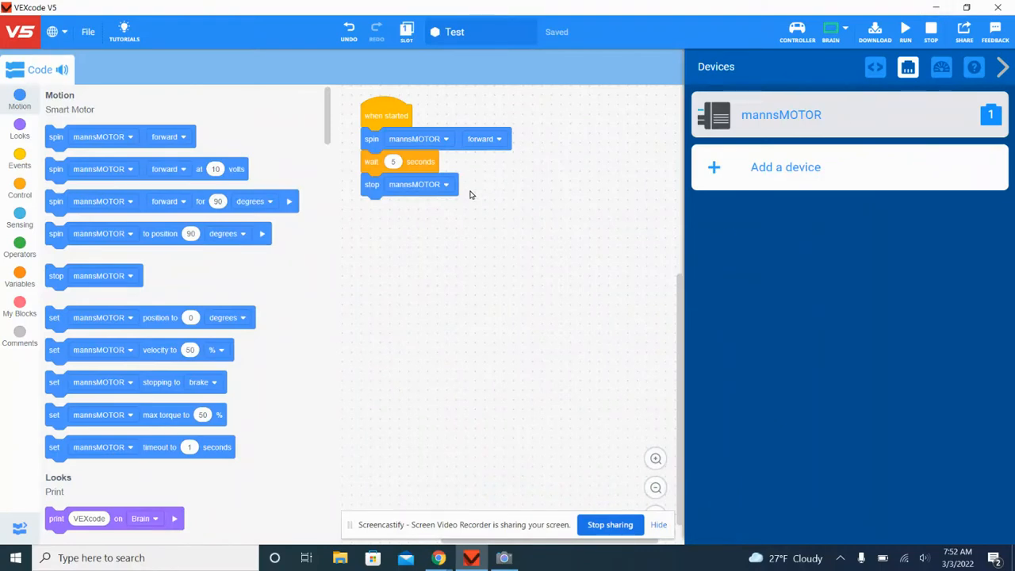
mouse_move(830, 186)
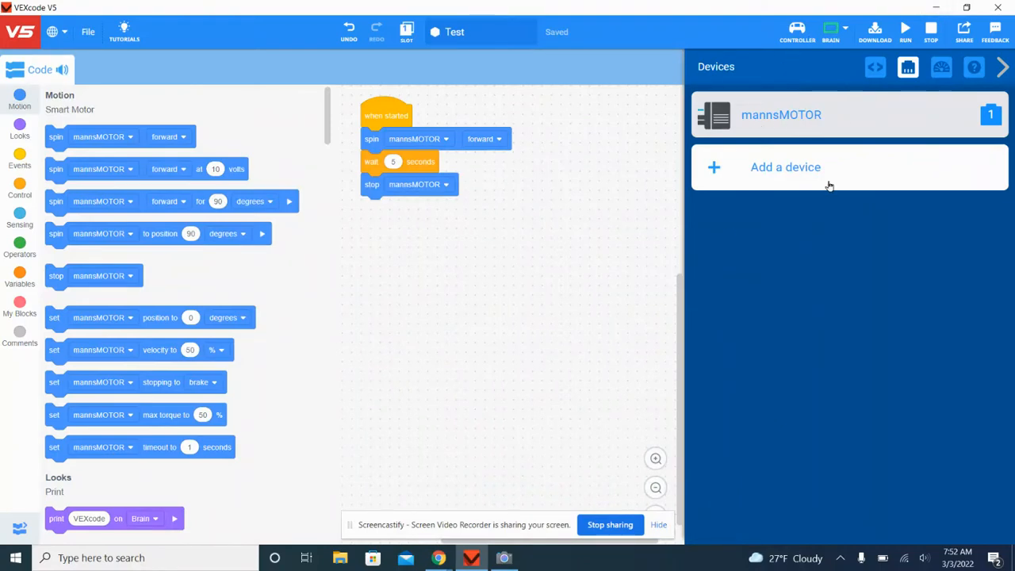
mouse_move(838, 30)
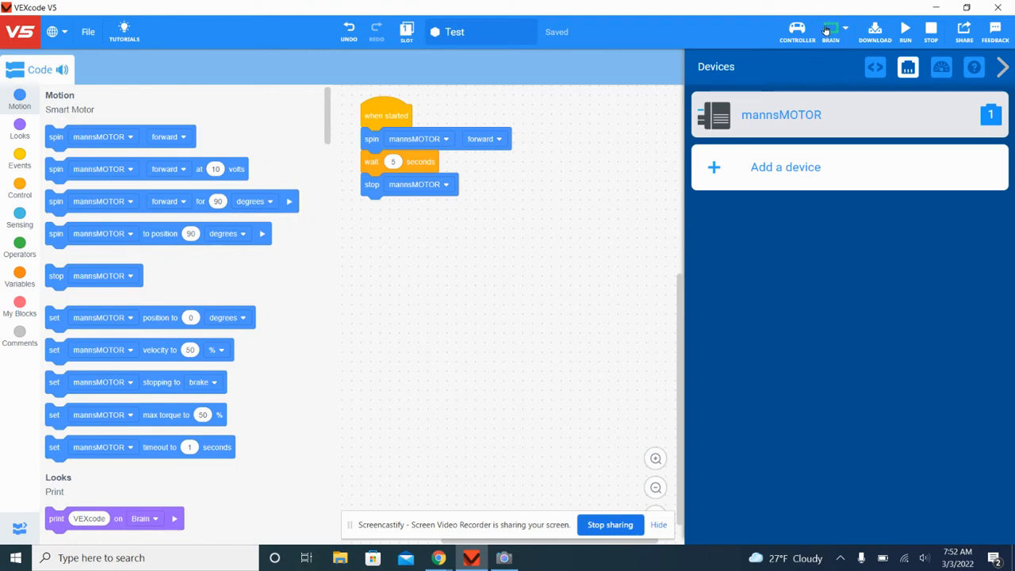
mouse_move(829, 26)
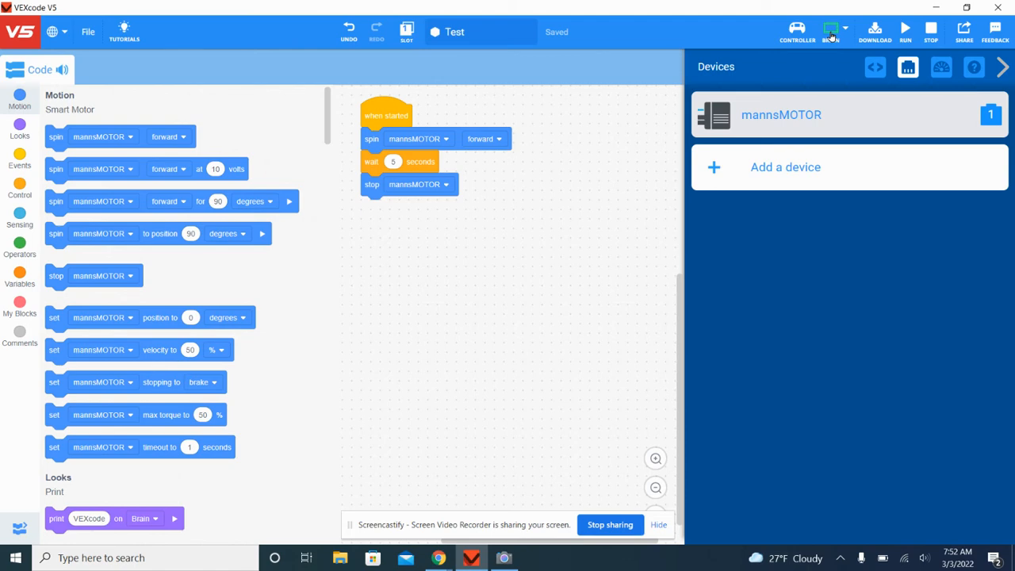
Compile the Test project (spin mannsMOTOR forward, wait 5 seconds, stop) and download it
click(830, 26)
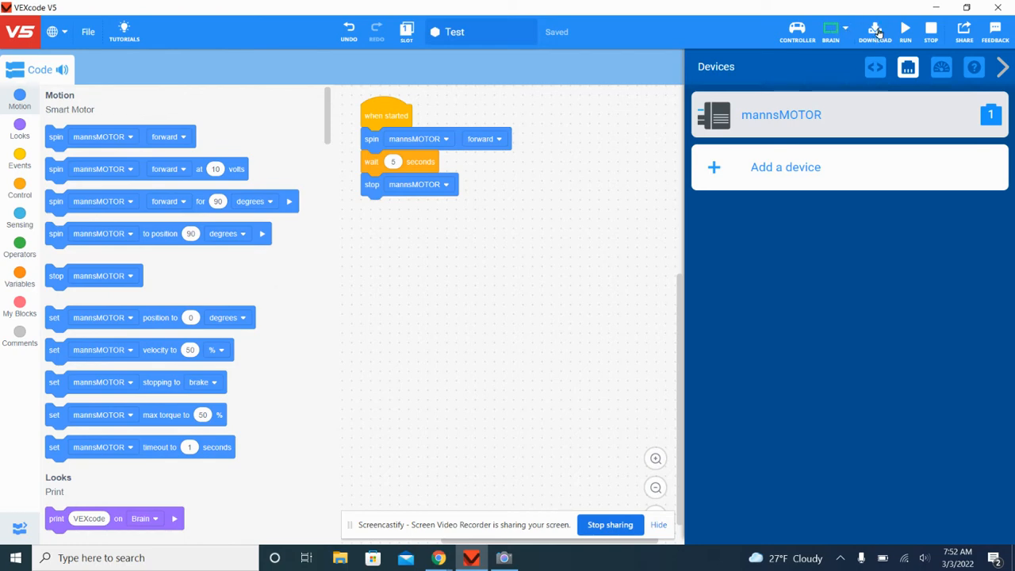
click(876, 24)
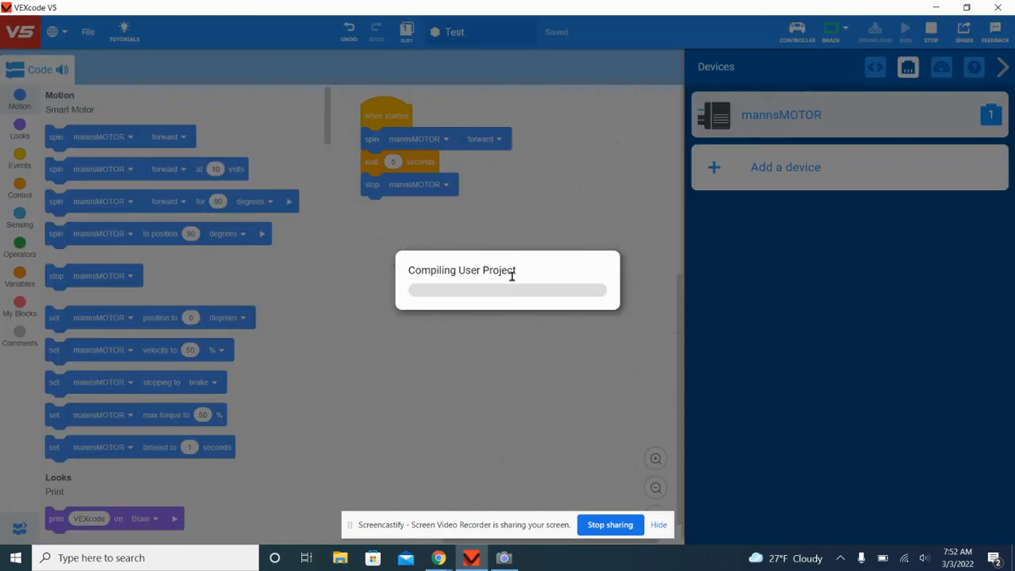
mouse_move(491, 286)
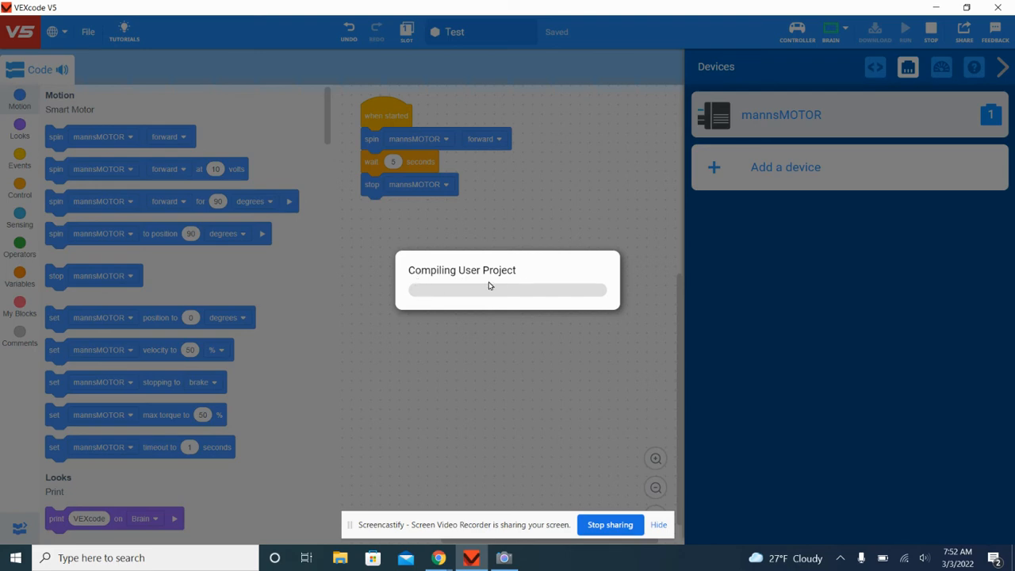